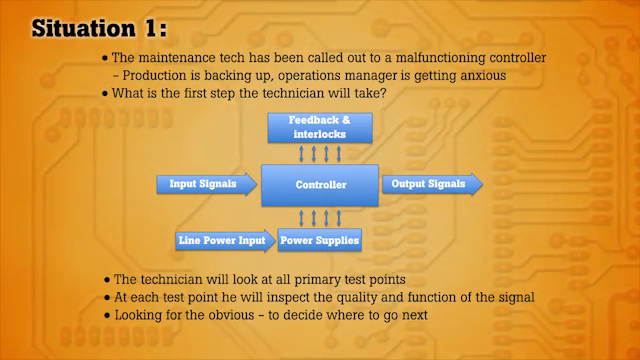
pyautogui.click(328, 238)
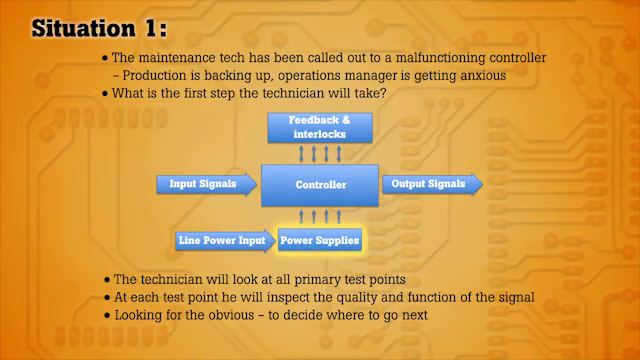